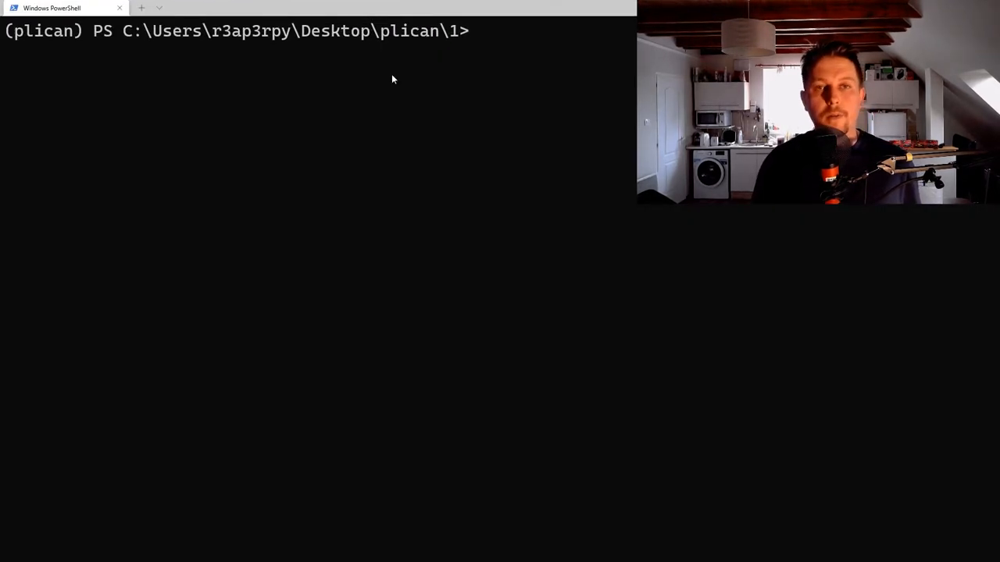
Type 'pip install invoke' at the plican project prompt
text(pip)
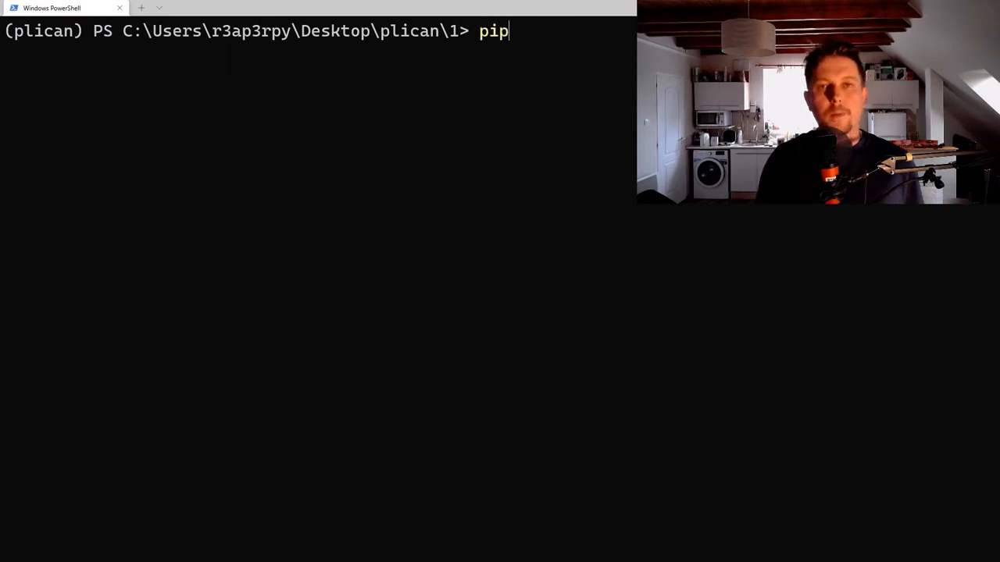
text(insta)
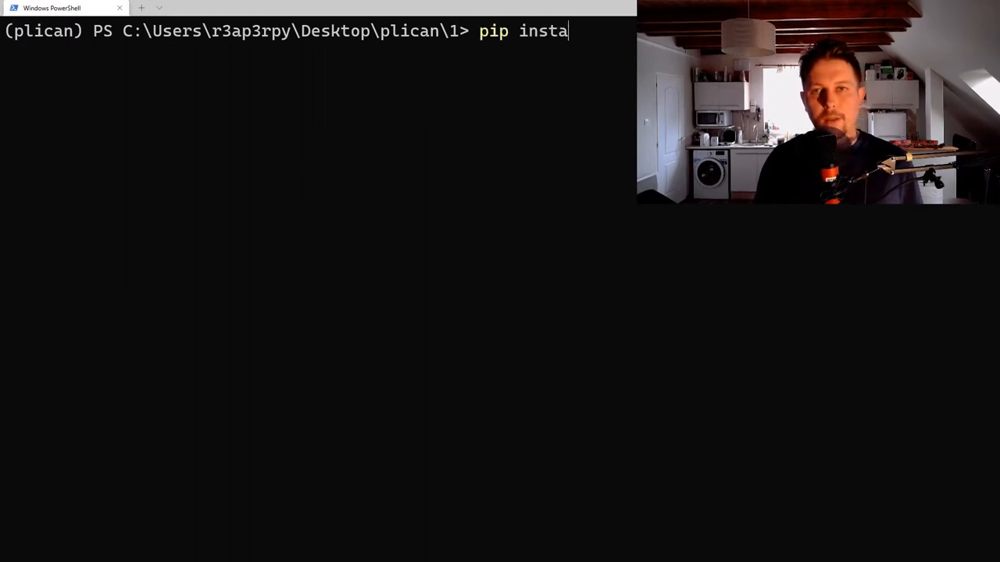
text(ll invo)
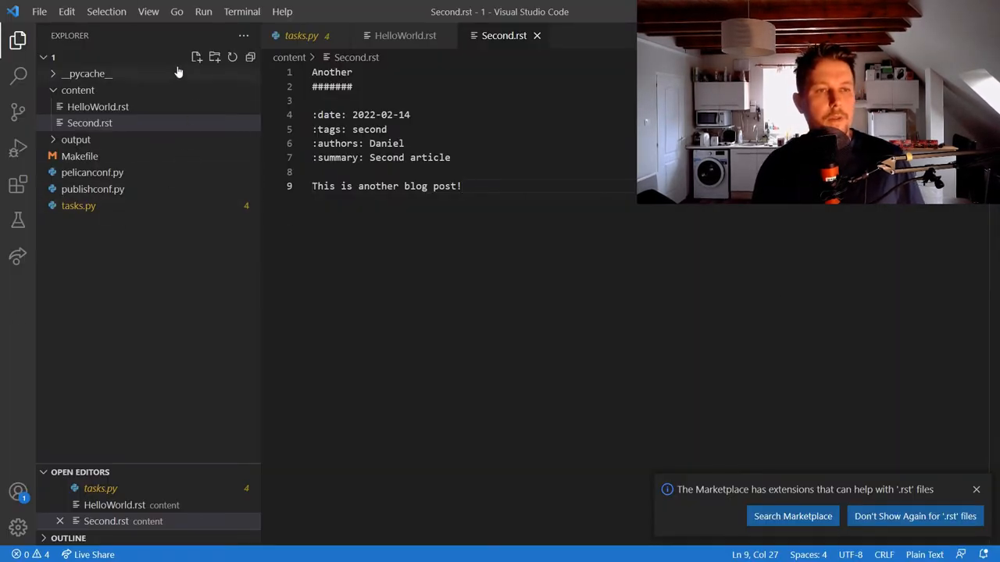
click(301, 35)
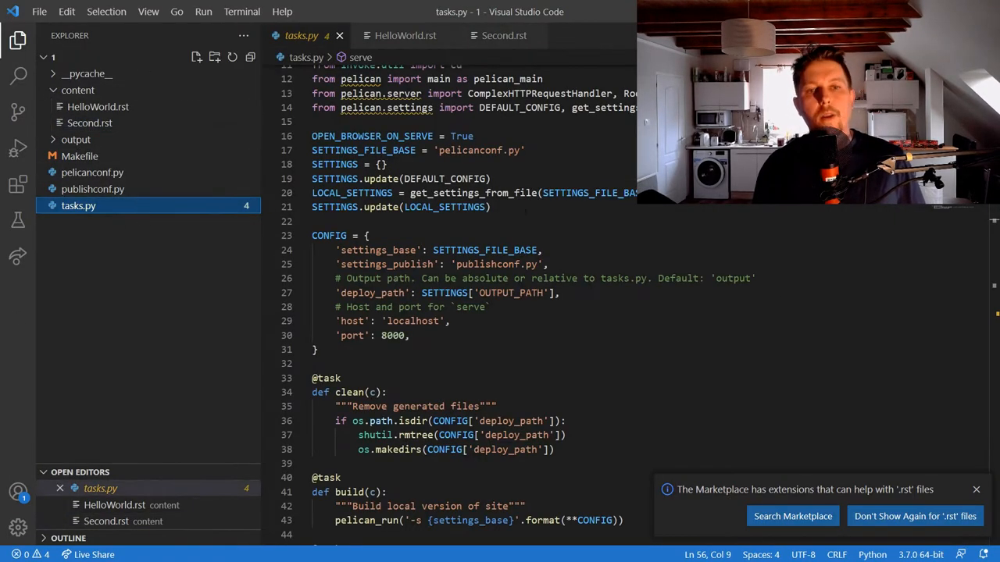
scroll(down, 3)
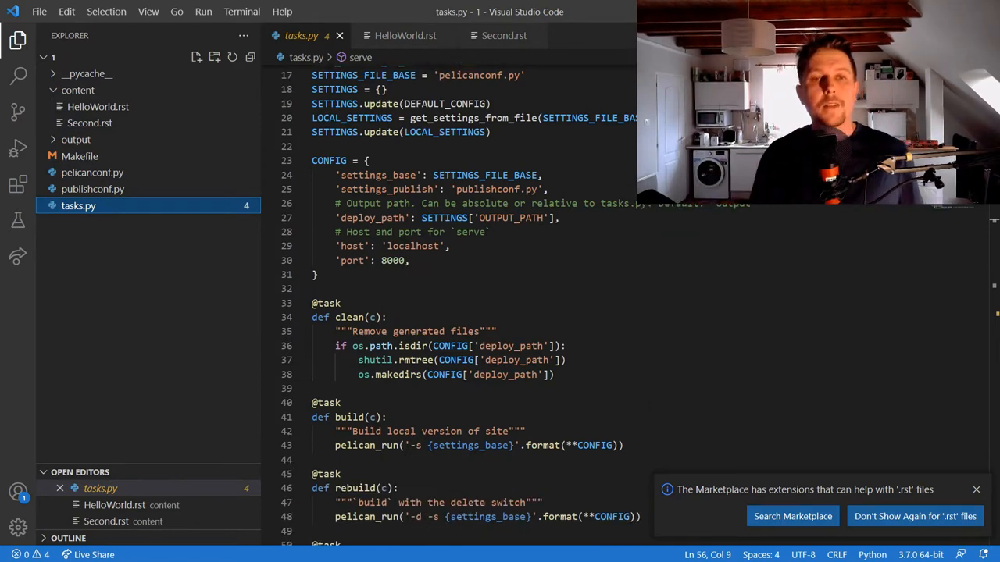
scroll(up, 3)
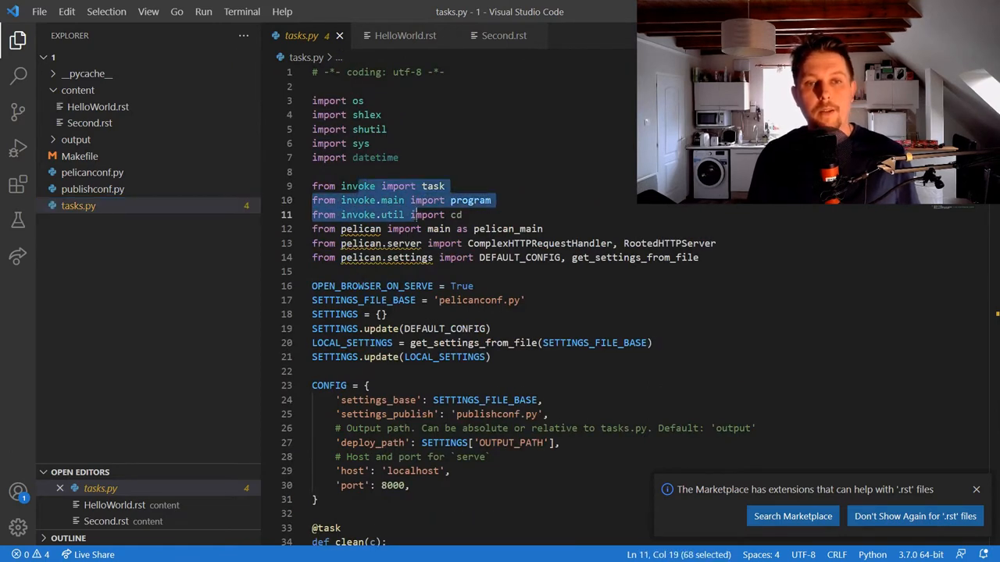
scroll(down, 3)
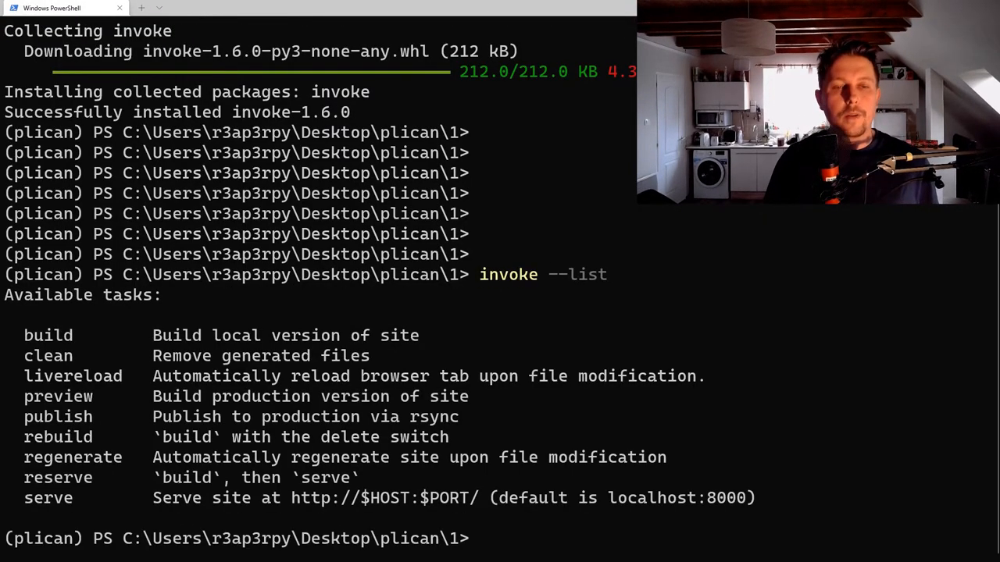
double_click(47, 335)
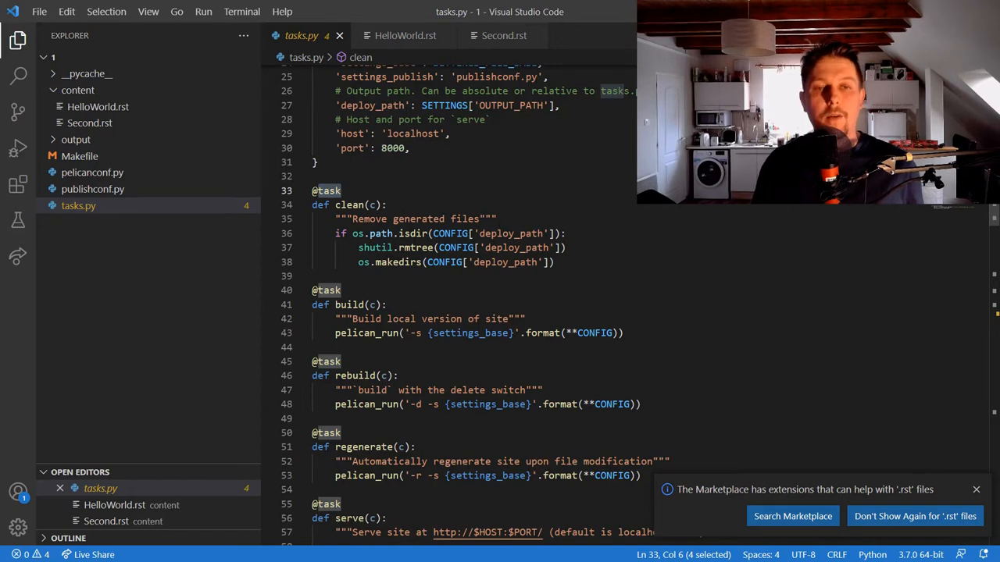
click(315, 175)
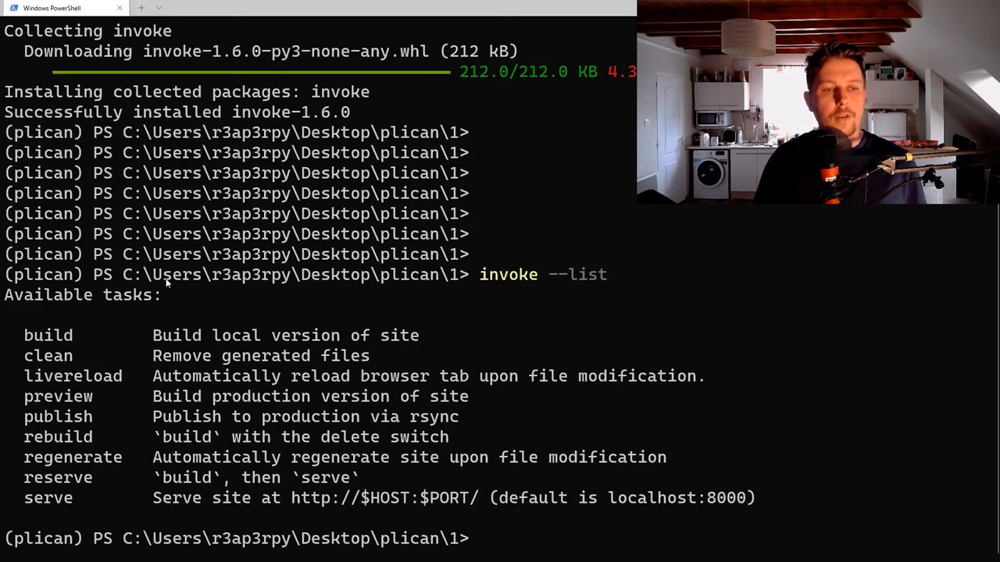
Run invoke build, processing 2 articles, then run invoke clean and check the project tree
text(invoke)
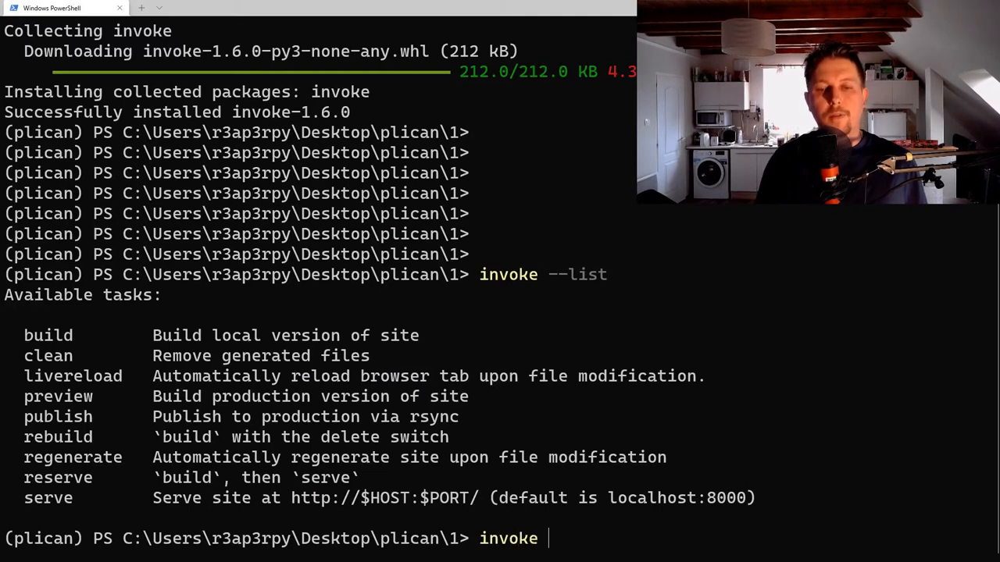
text(build)
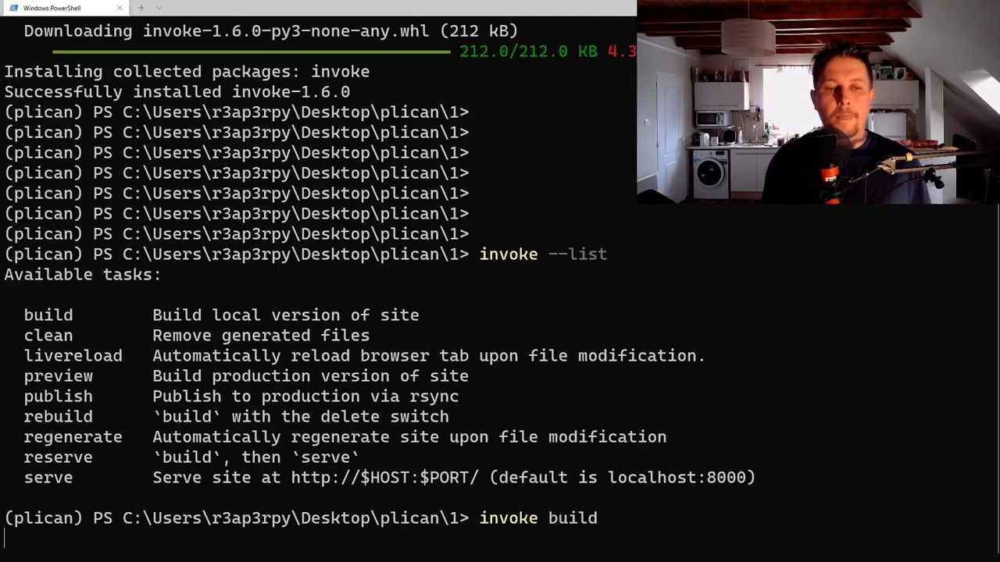
key(Return)
text(invoke cle)
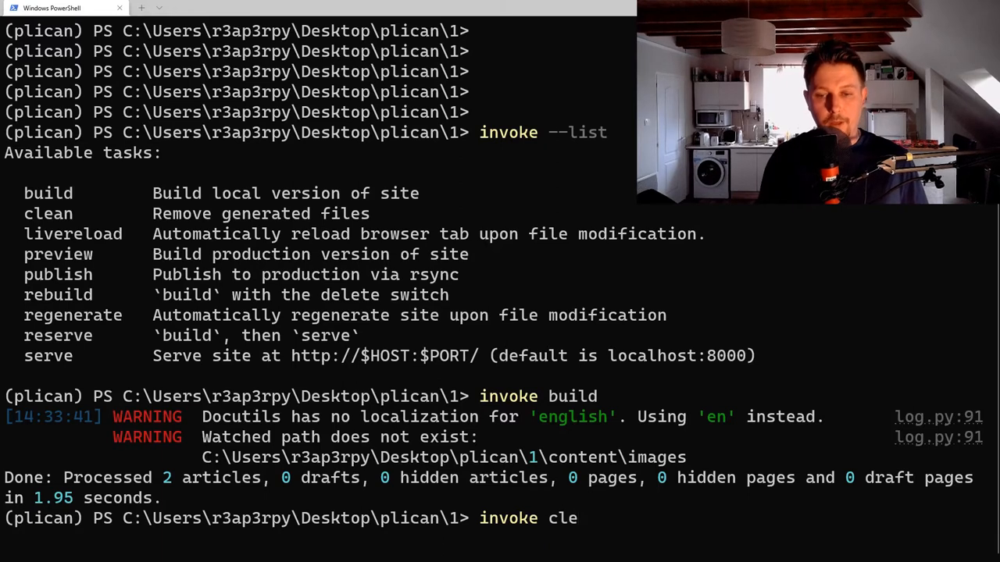
key(Return)
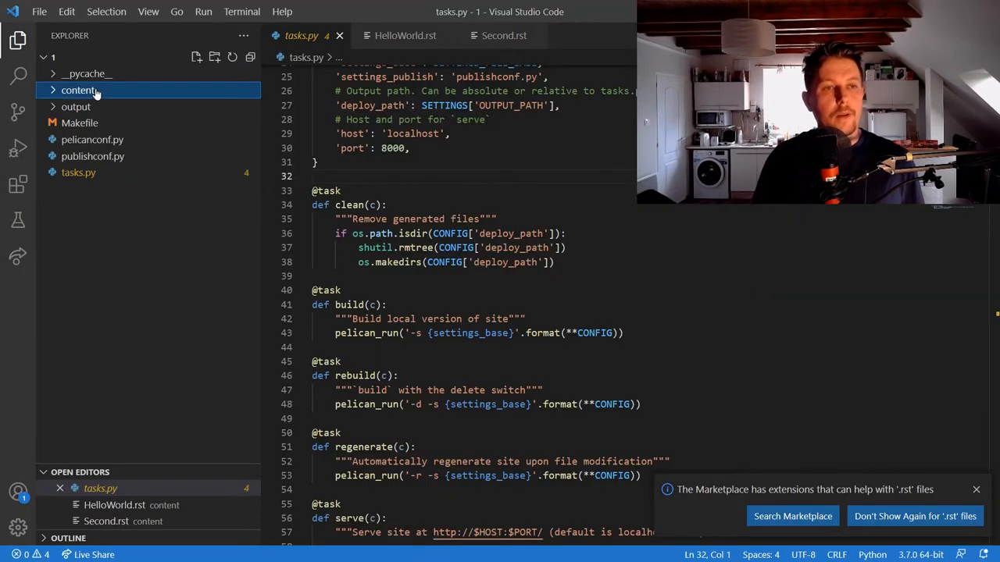
click(78, 90)
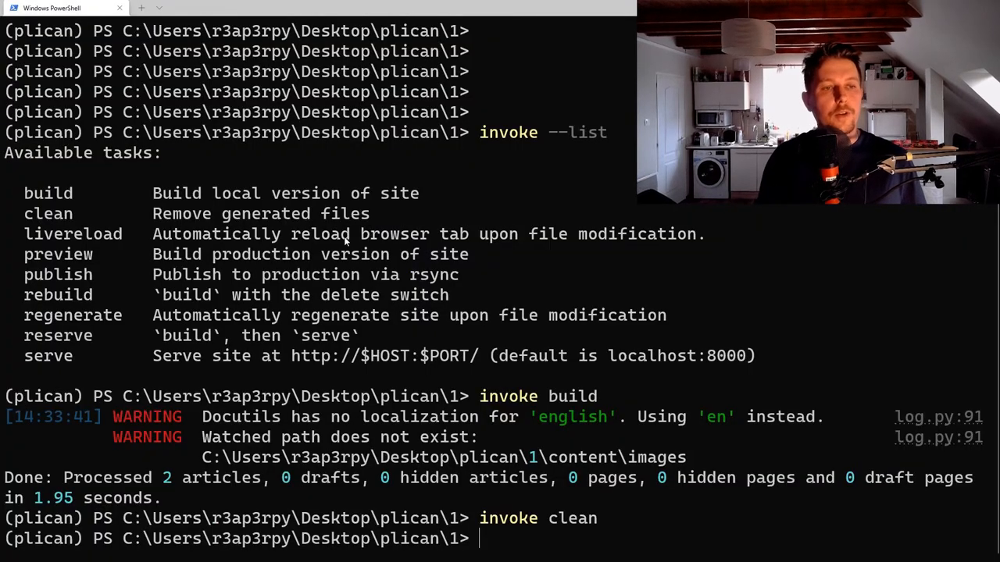
Enter the invoke regenerate command to watch content, theme and settings for changes
text(invoke)
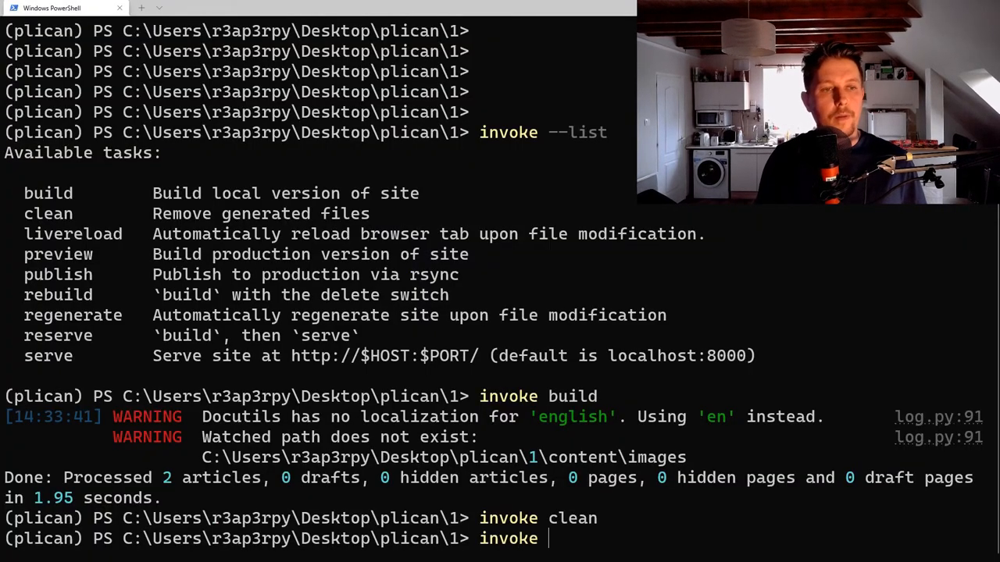
text(regenerate)
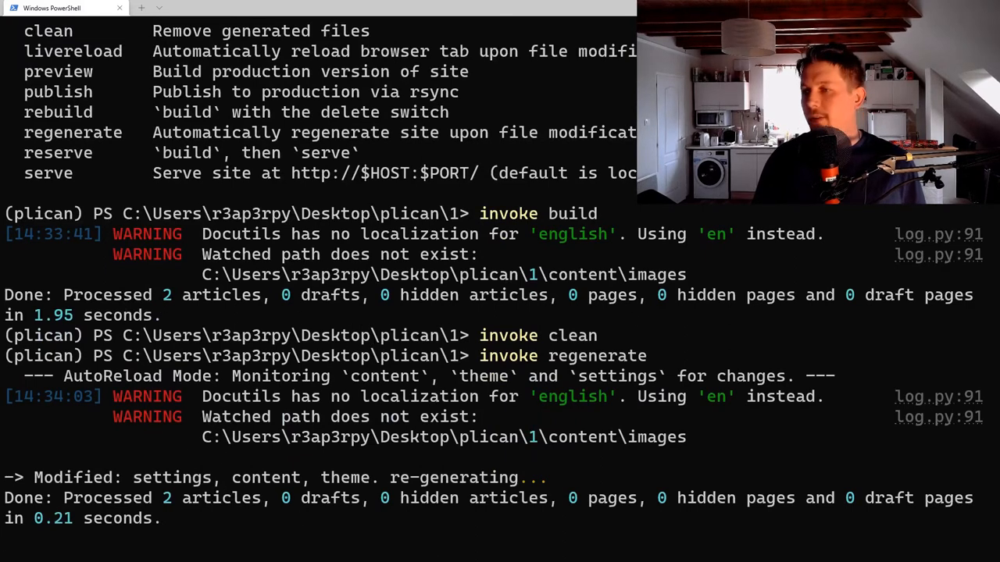
mouse_move(523, 406)
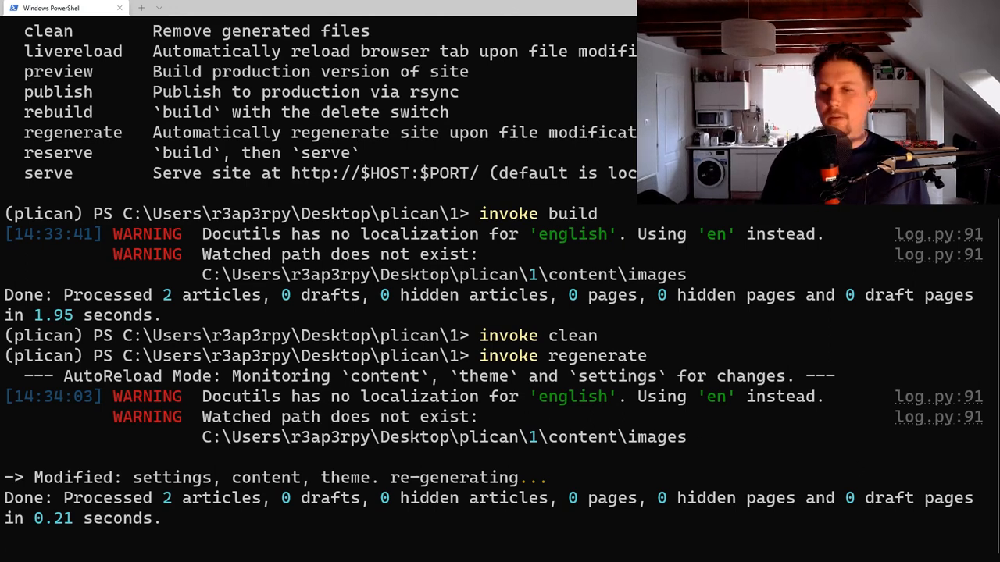
mouse_move(153, 242)
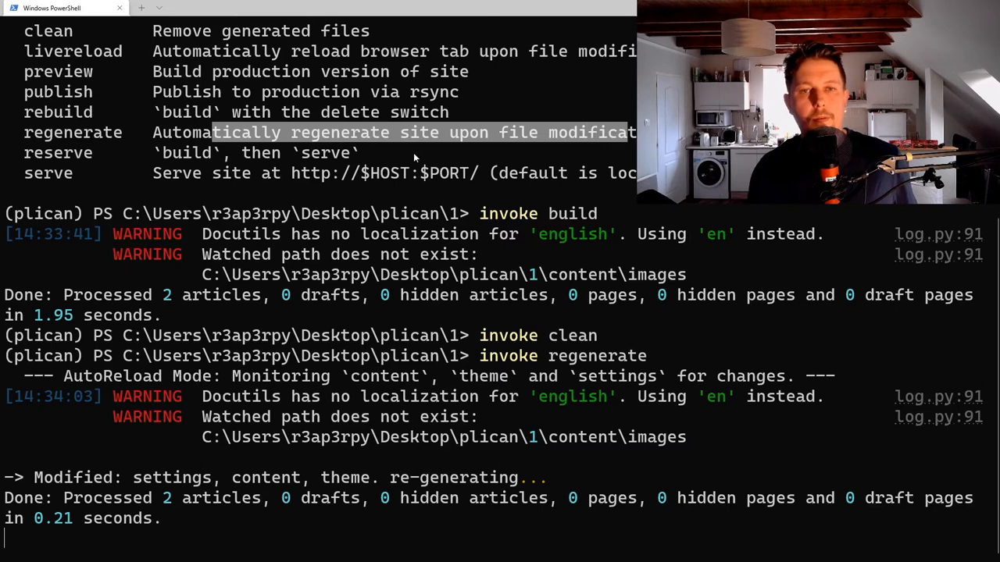
Interrupt invoke regenerate with Ctrl+C and start editing a new invoke command
key(ctrl+c)
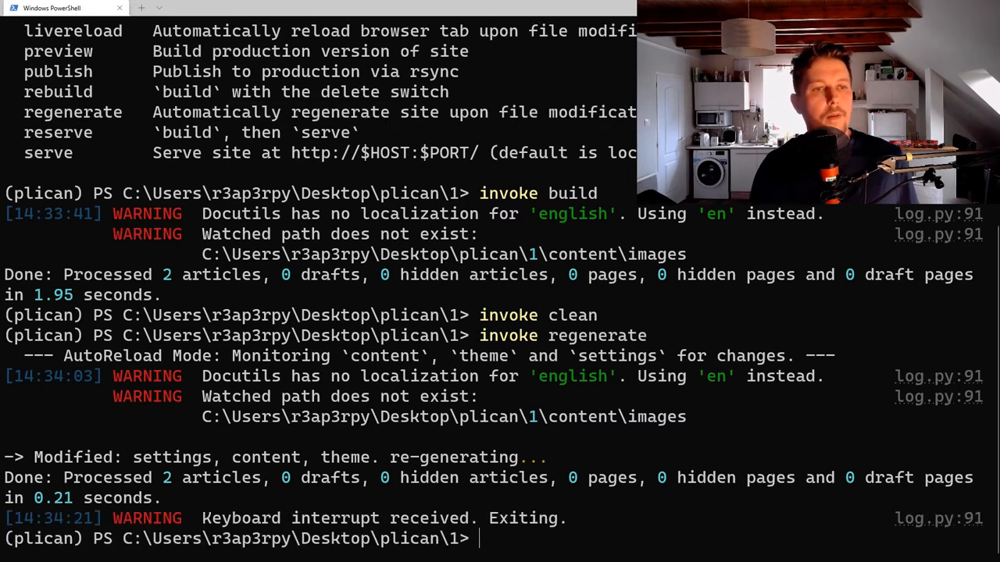
text(invoke regenerate)
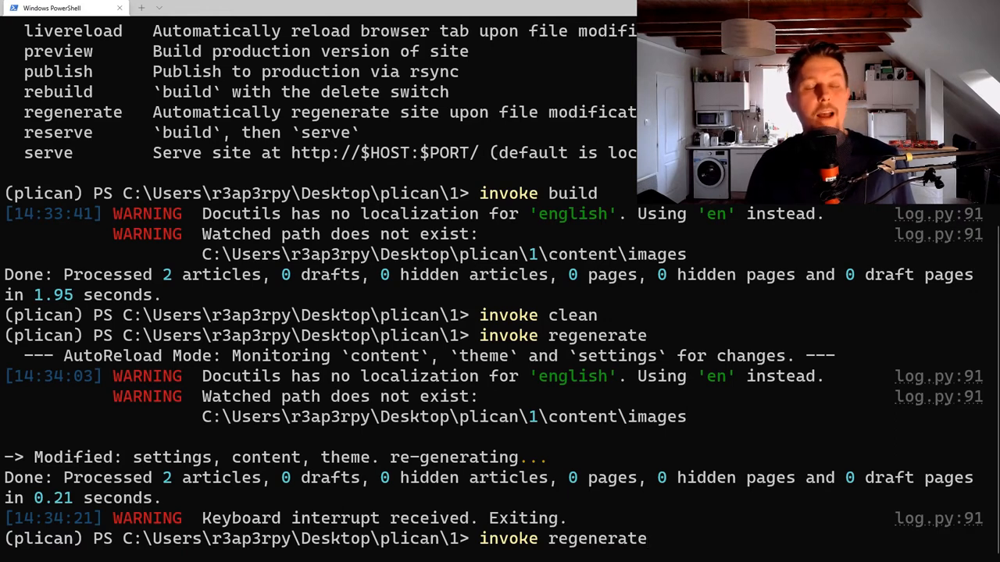
text(reg)
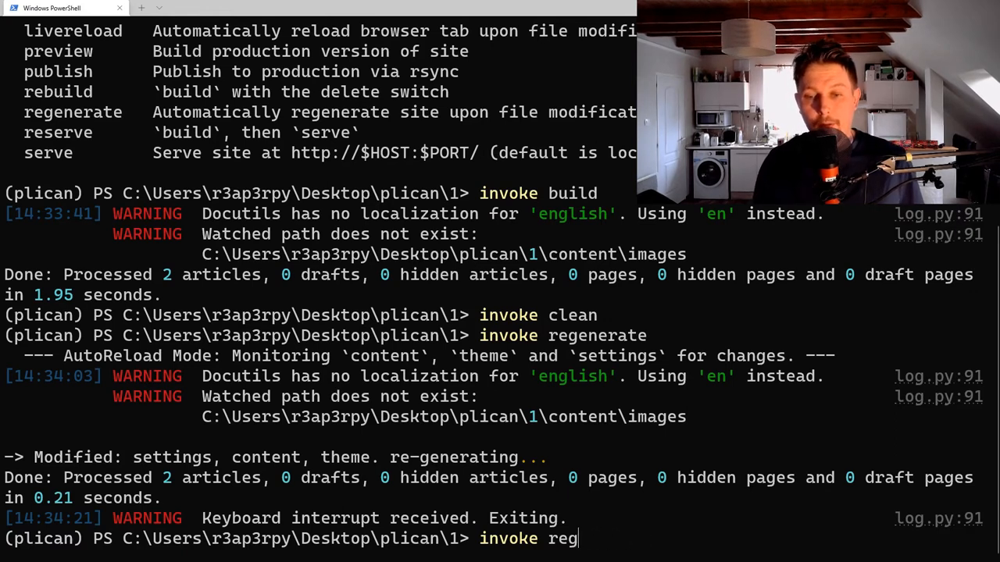
key(Backspace)
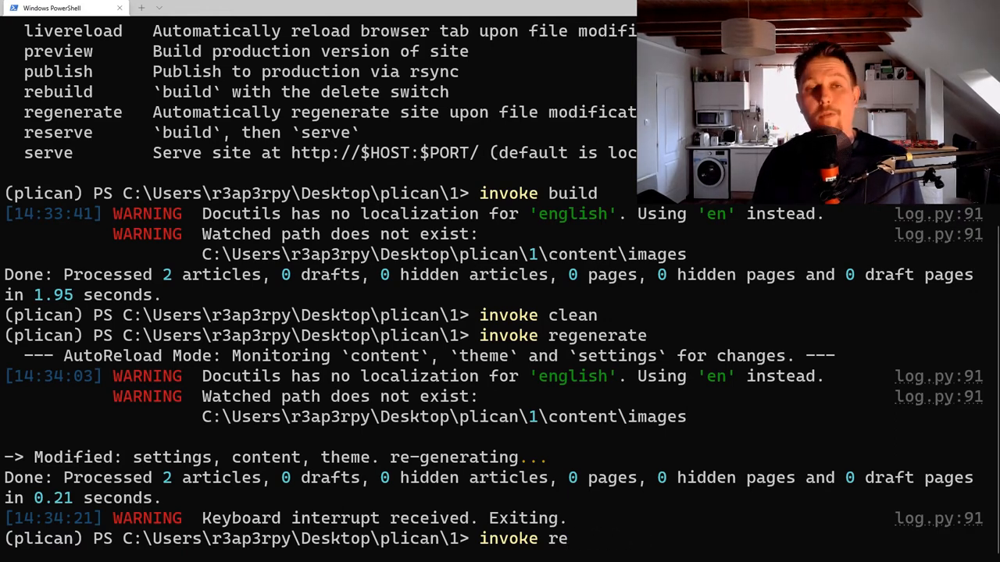
text(s)
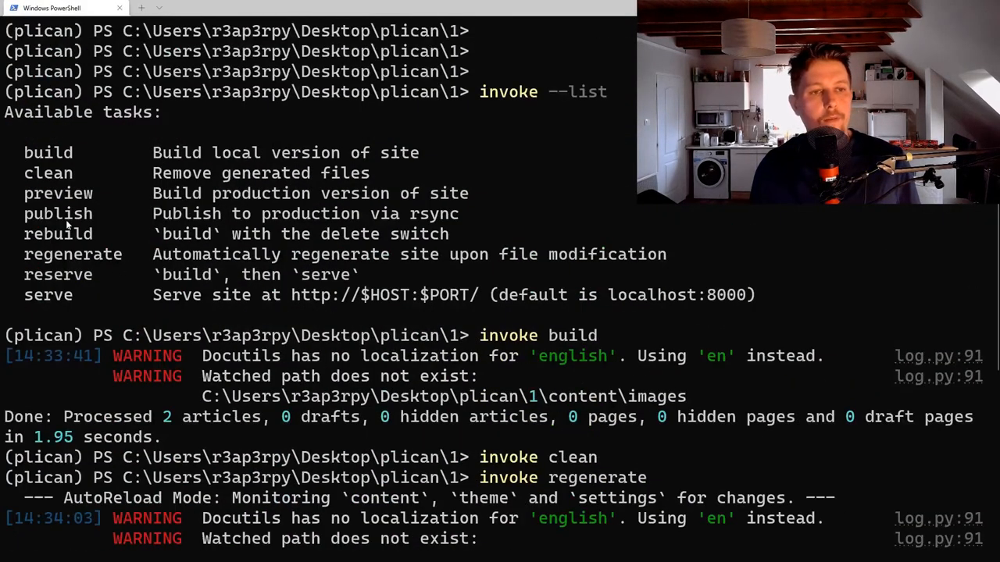
double_click(58, 213)
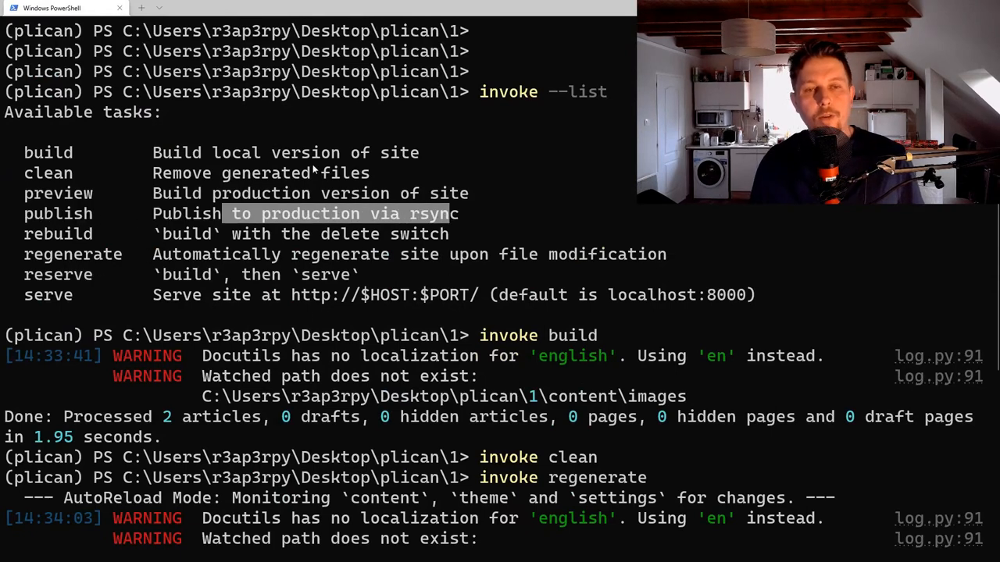
mouse_move(600, 232)
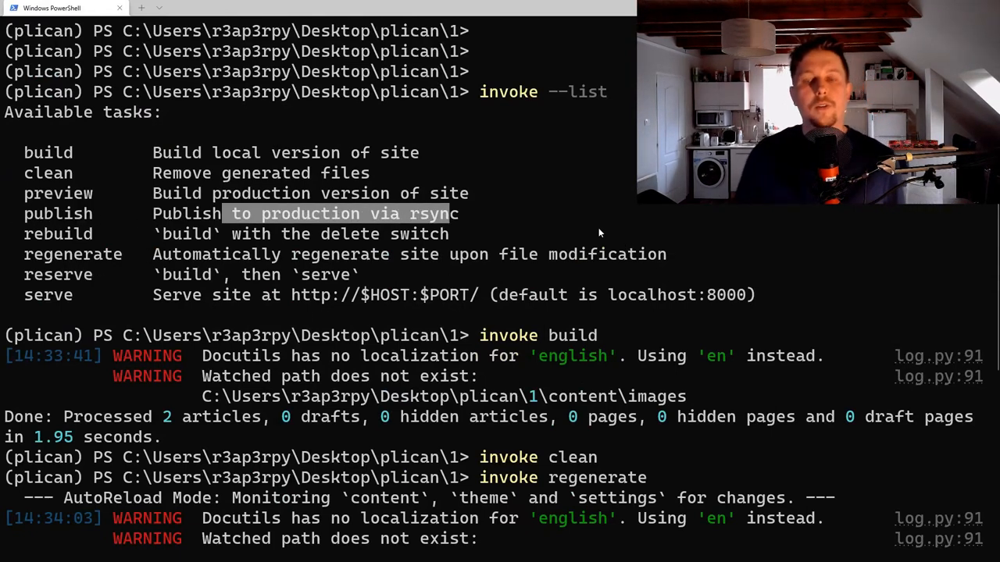
mouse_move(427, 153)
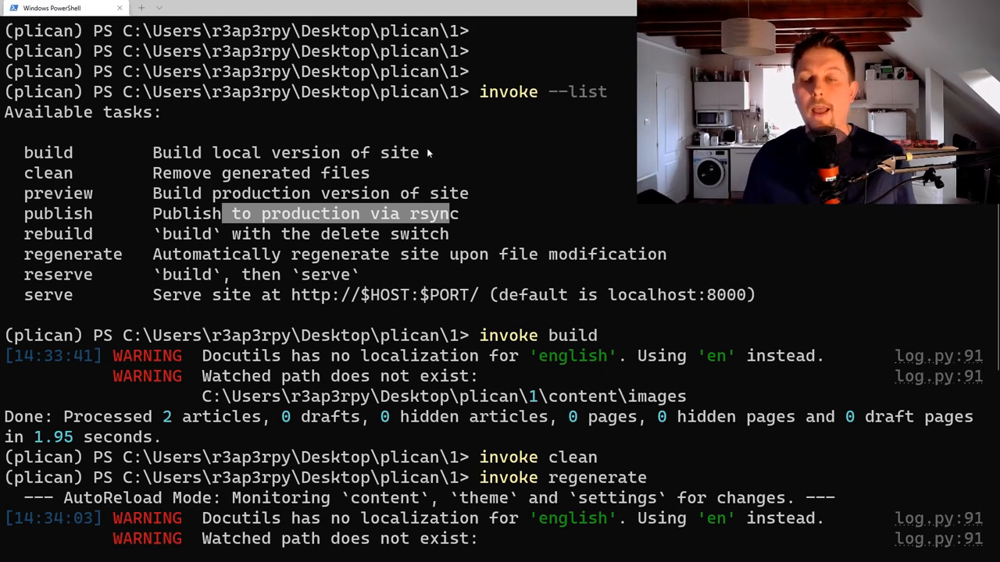
mouse_move(464, 145)
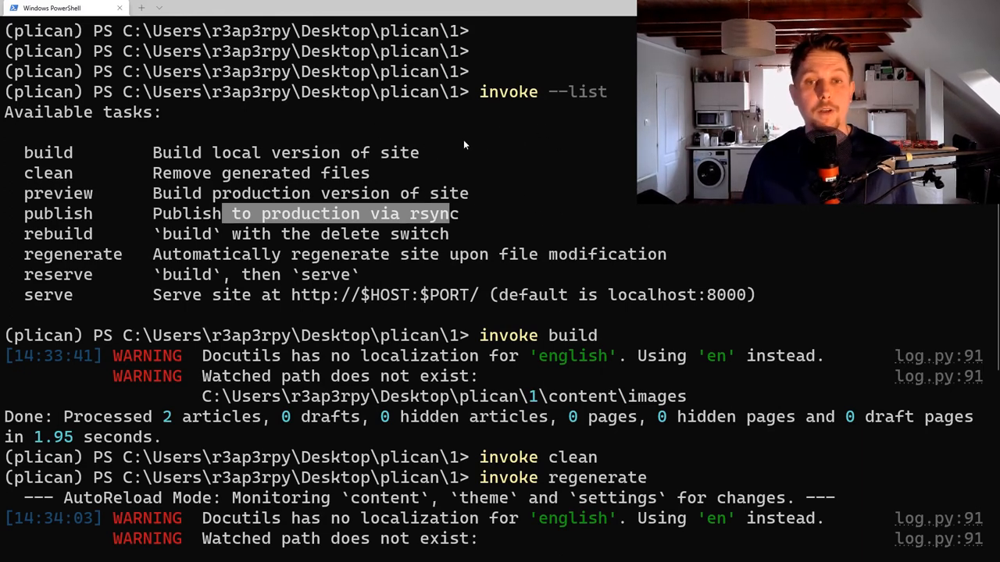